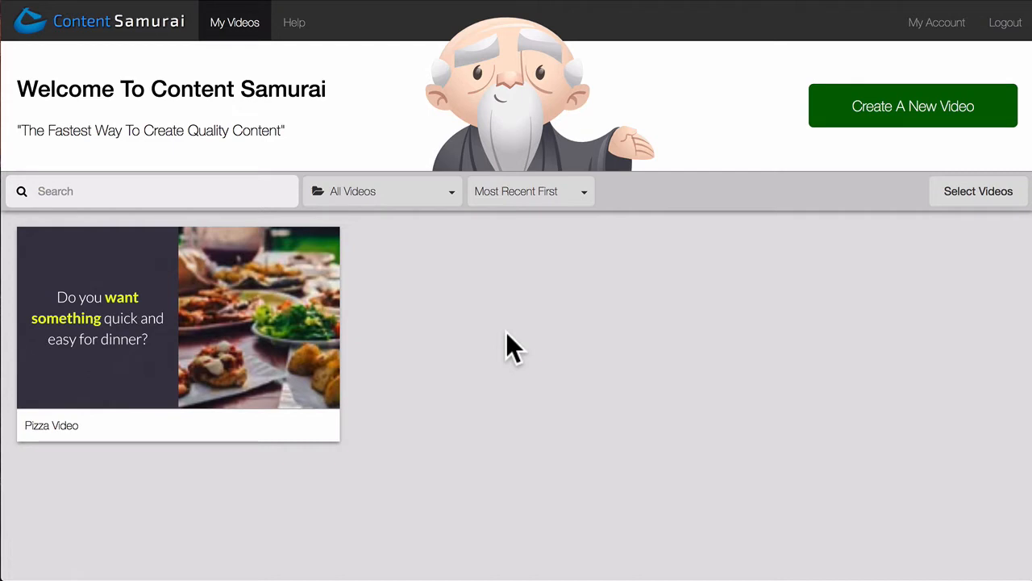
mouse_move(399, 347)
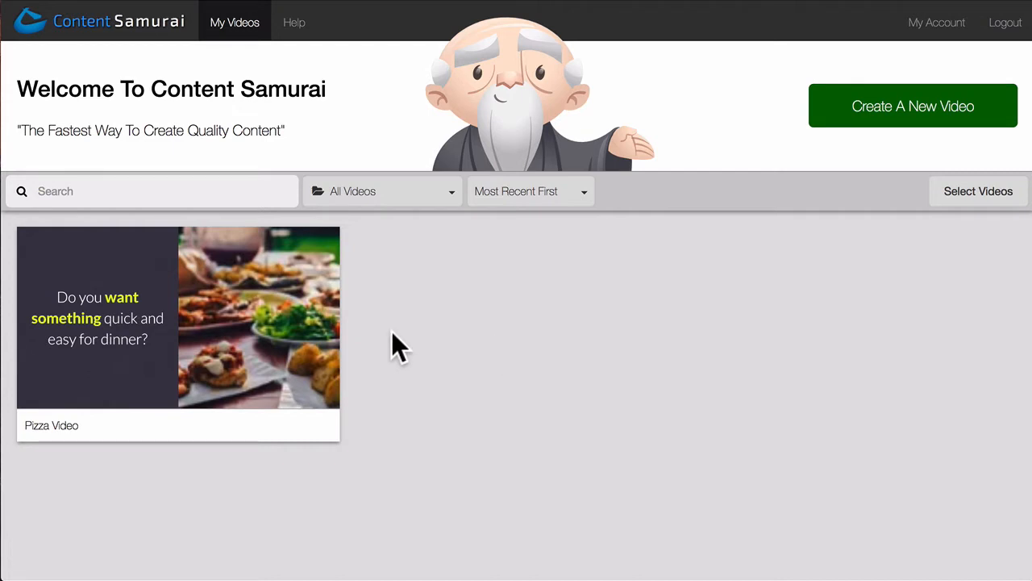
- Open the Pizza Video from My Videos to preview its current Social Story style
click(178, 317)
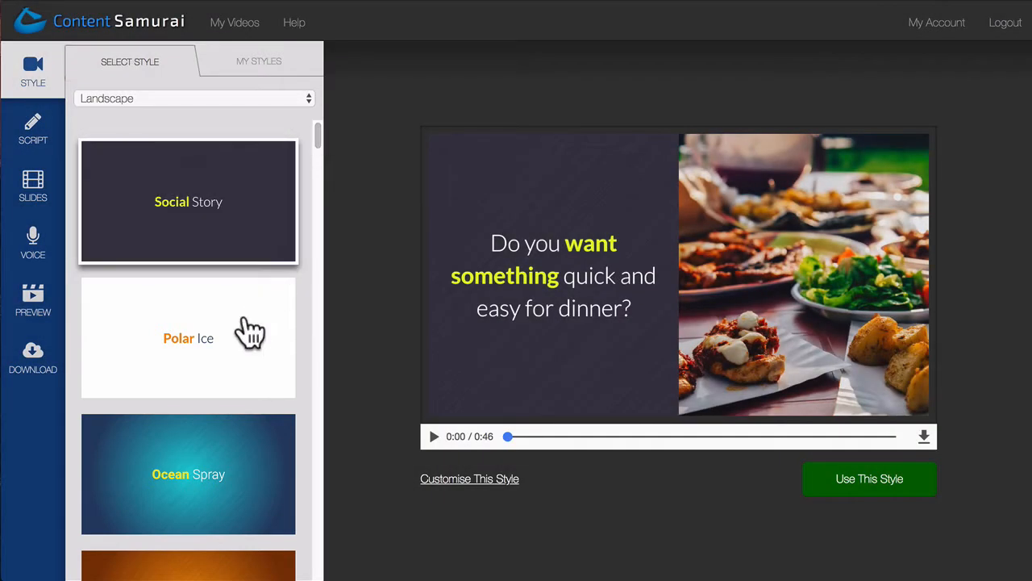
click(187, 337)
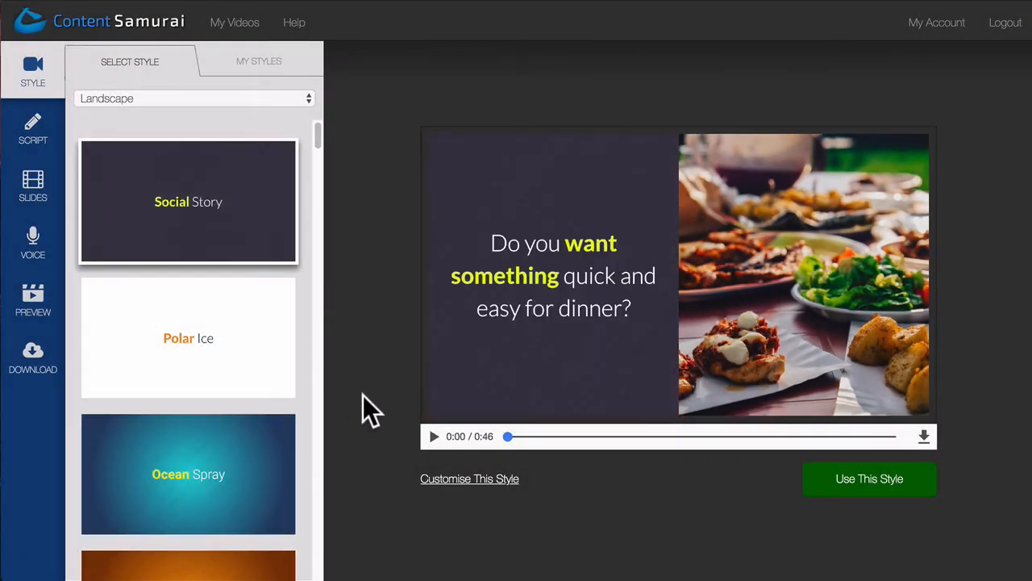
click(433, 437)
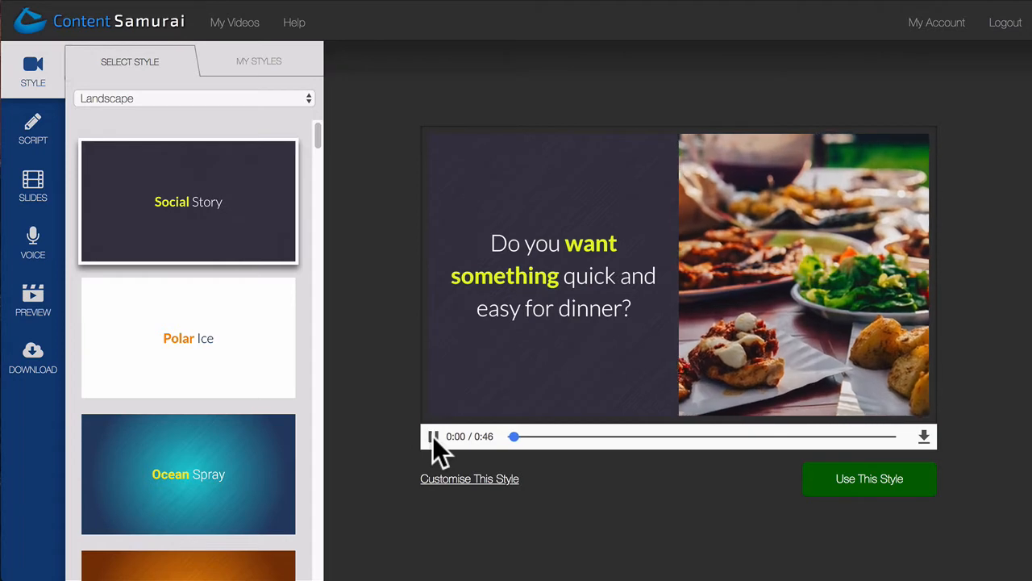
click(433, 436)
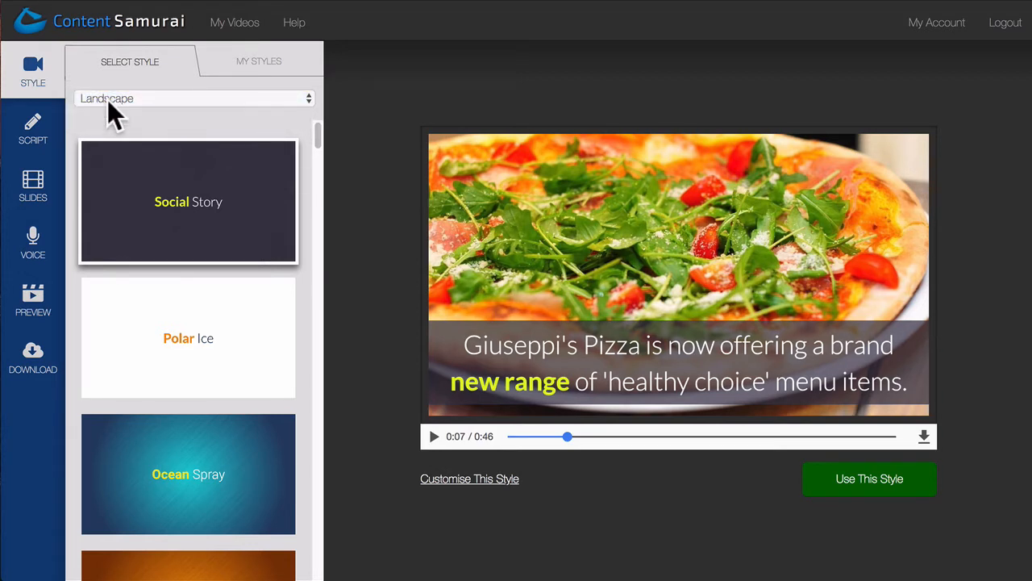
click(193, 98)
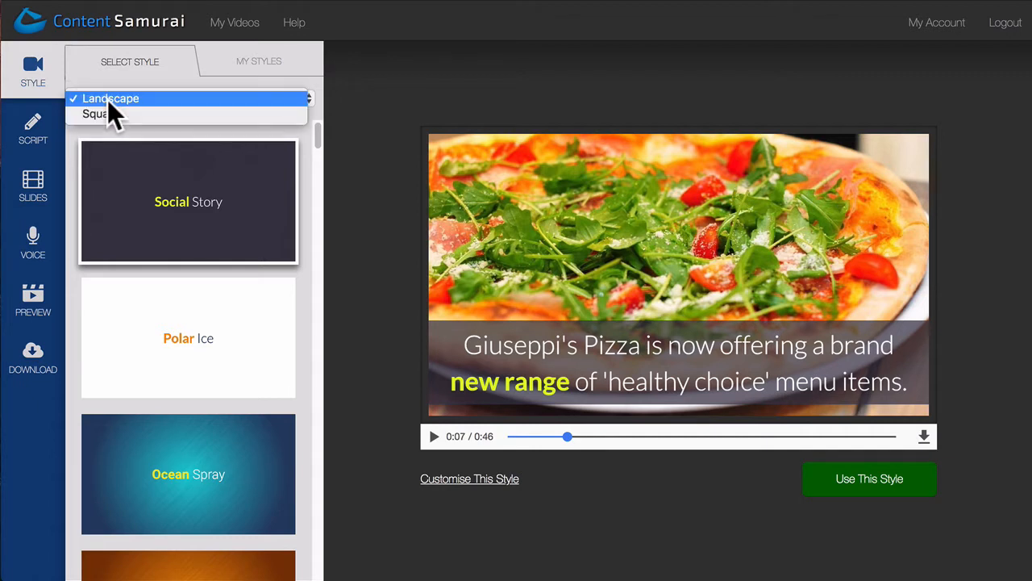
click(96, 113)
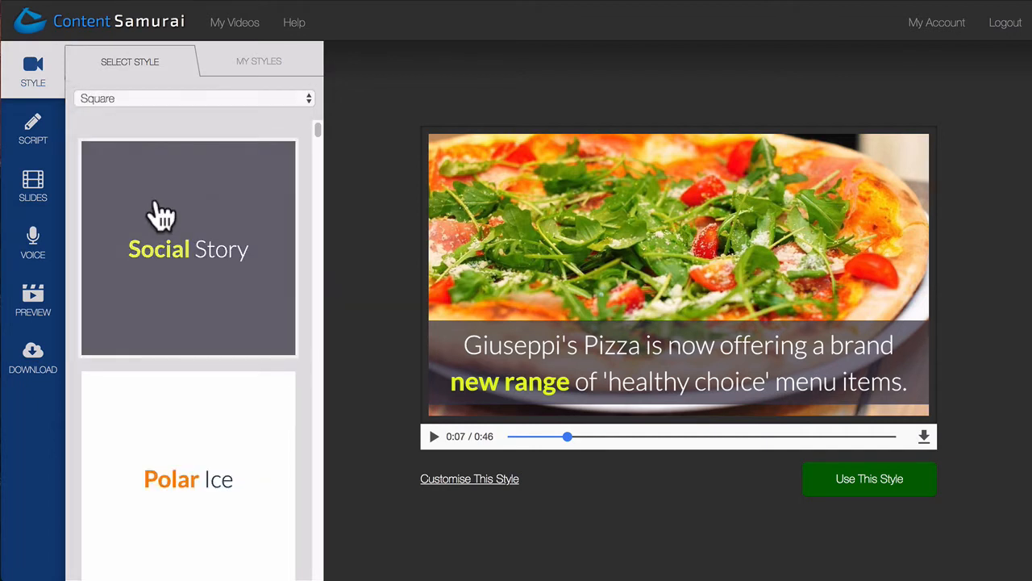
click(188, 247)
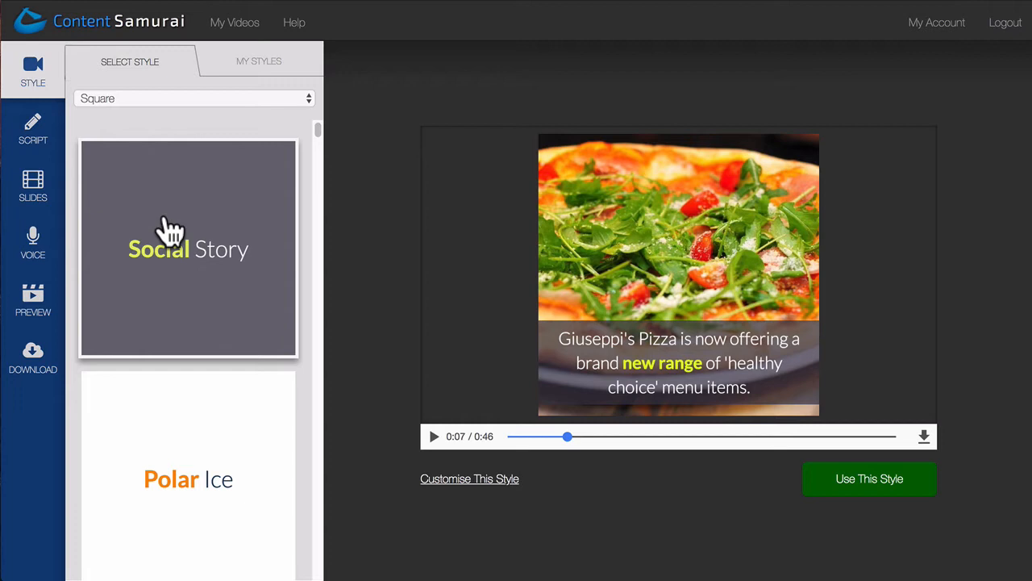
click(193, 97)
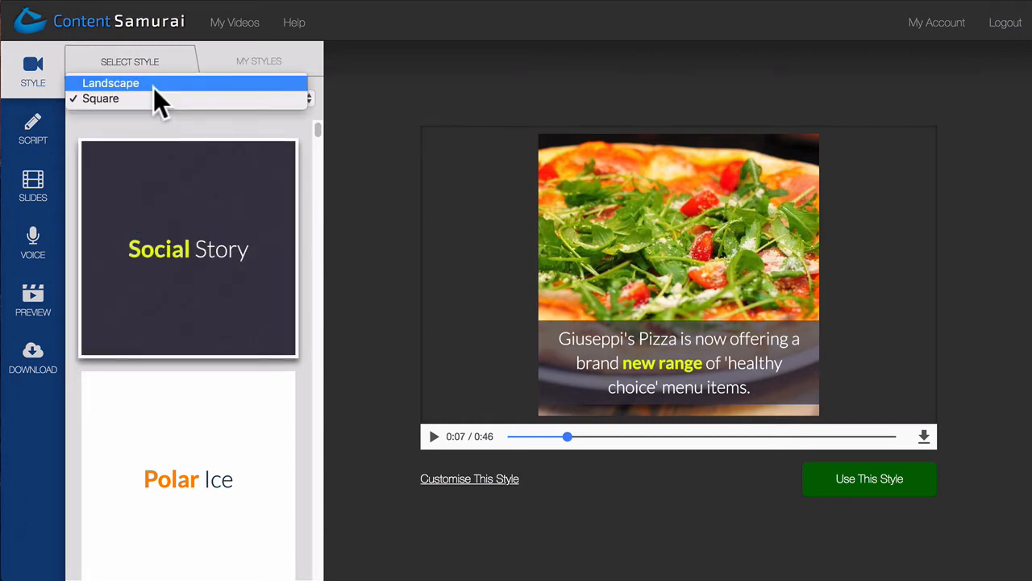
click(111, 83)
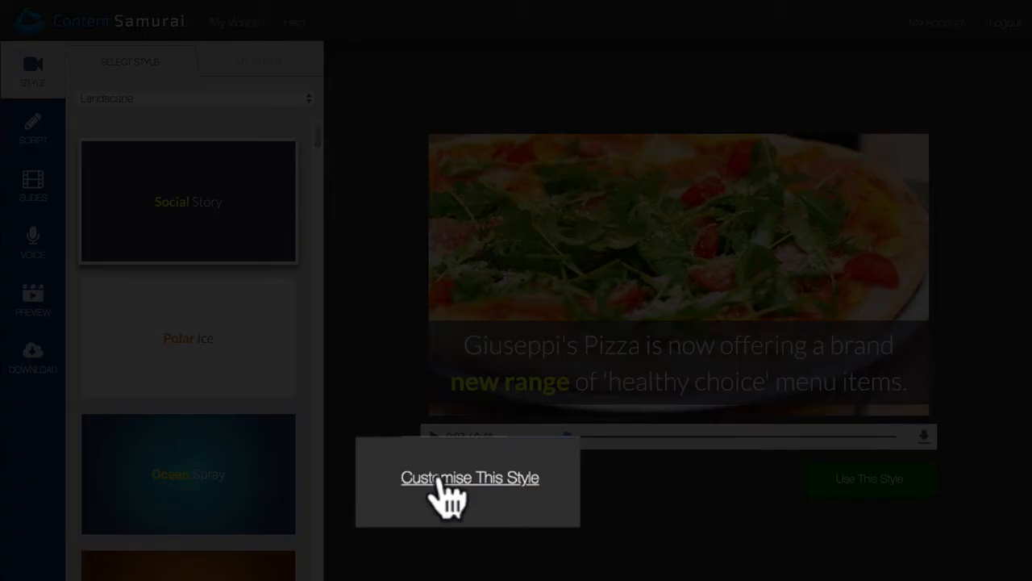
- Customise the Social Story style as 'My New Style' with a black (#000000) background
click(469, 476)
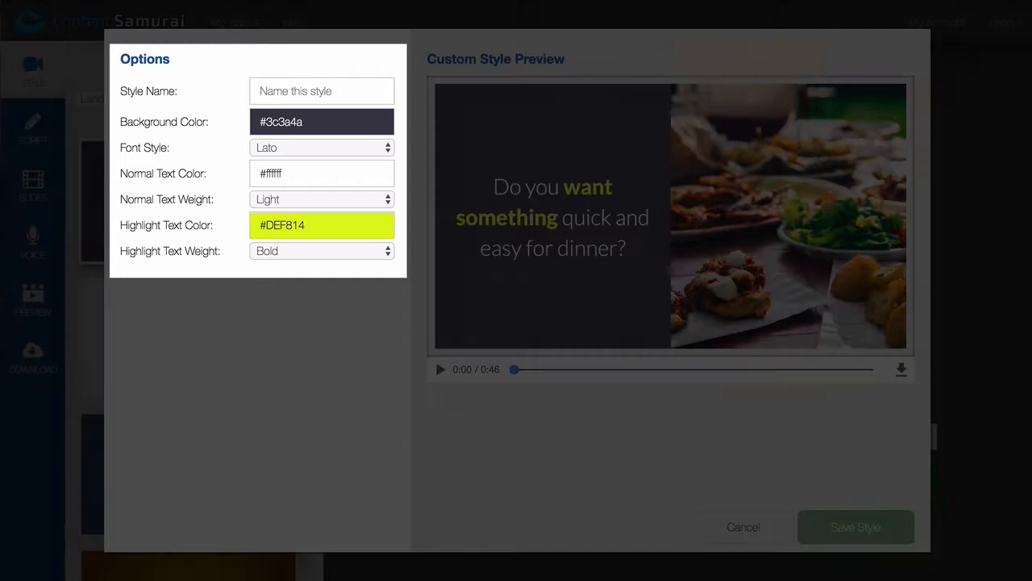
text(My New)
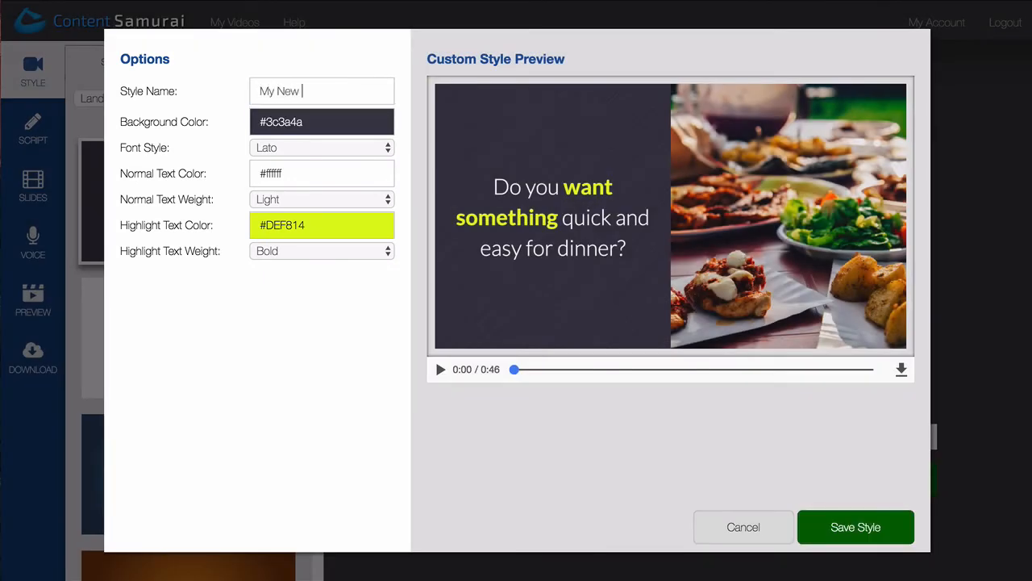
text(Style)
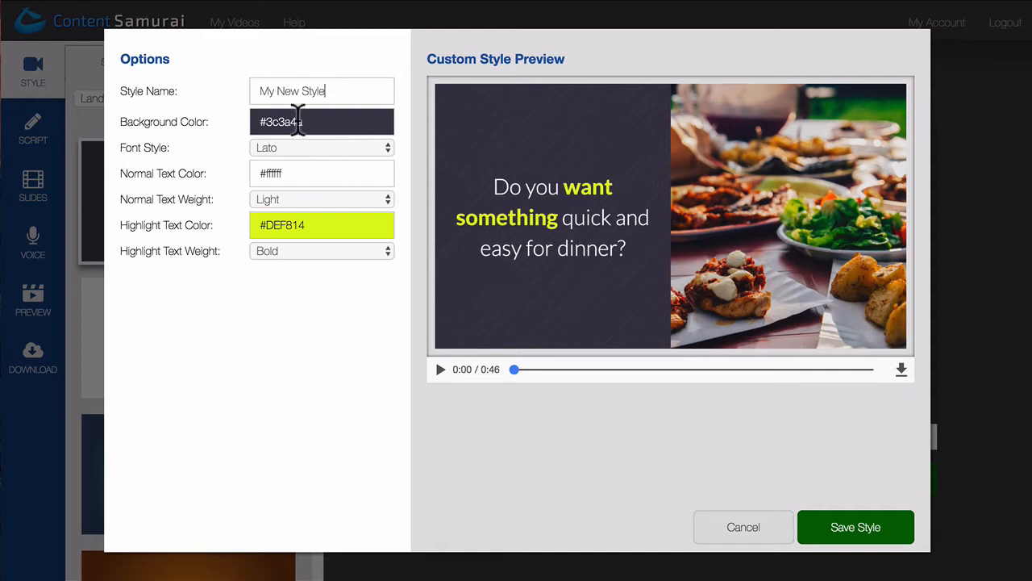
text(#a70d0d)
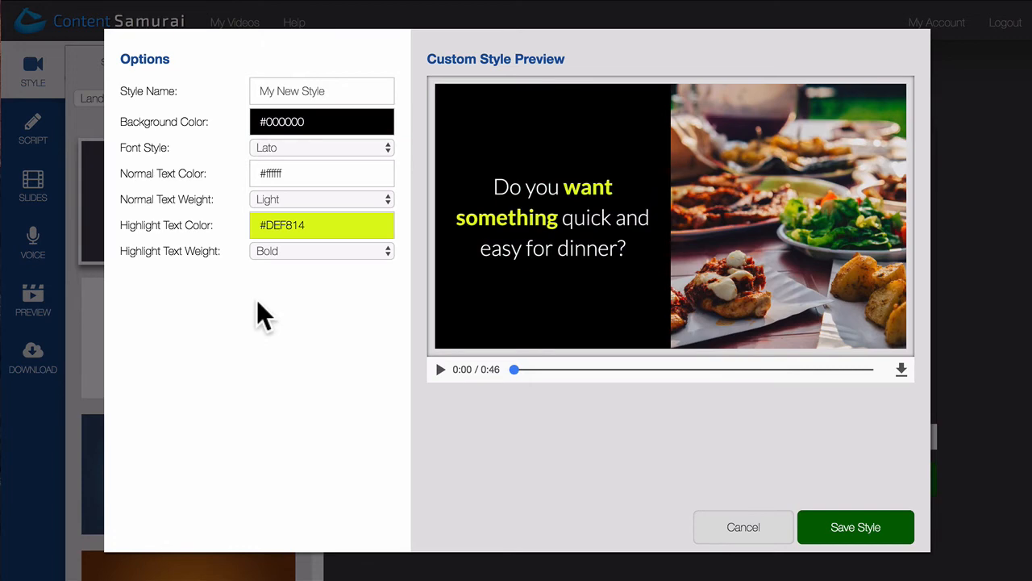
click(322, 172)
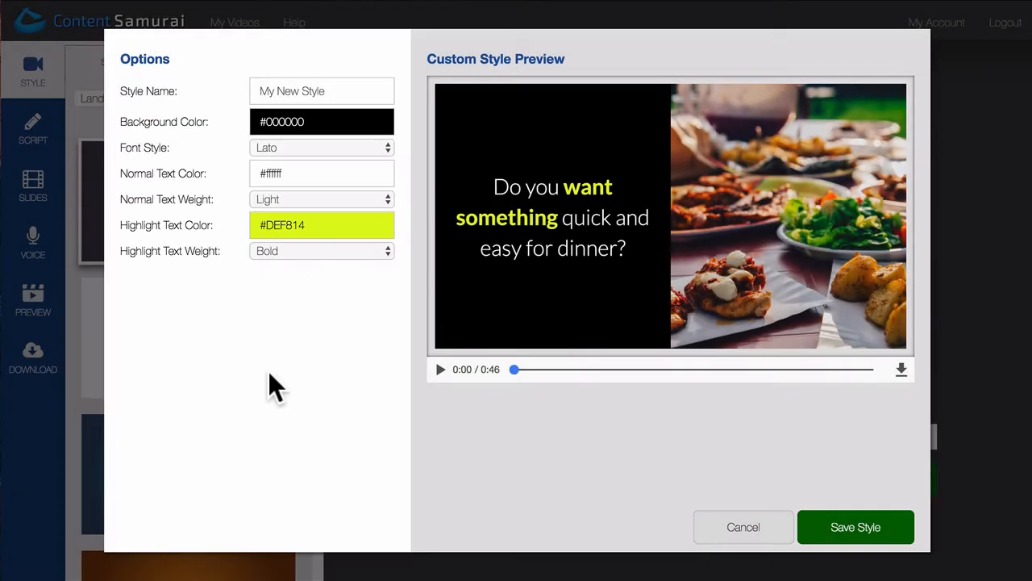
mouse_move(278, 342)
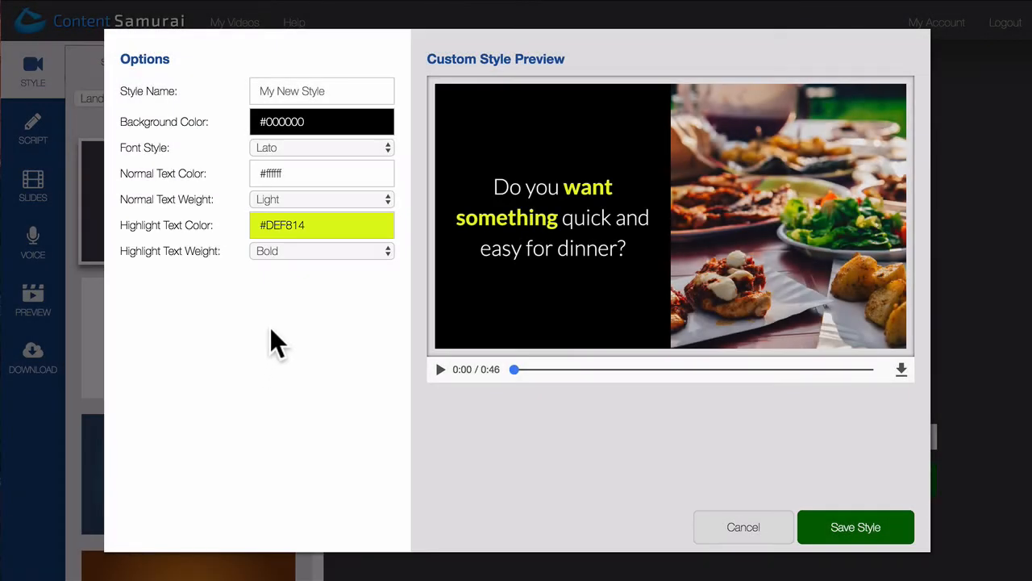
- Give My New Style the Catamaran font, normal body weight and bold highlight weight, then save
click(321, 225)
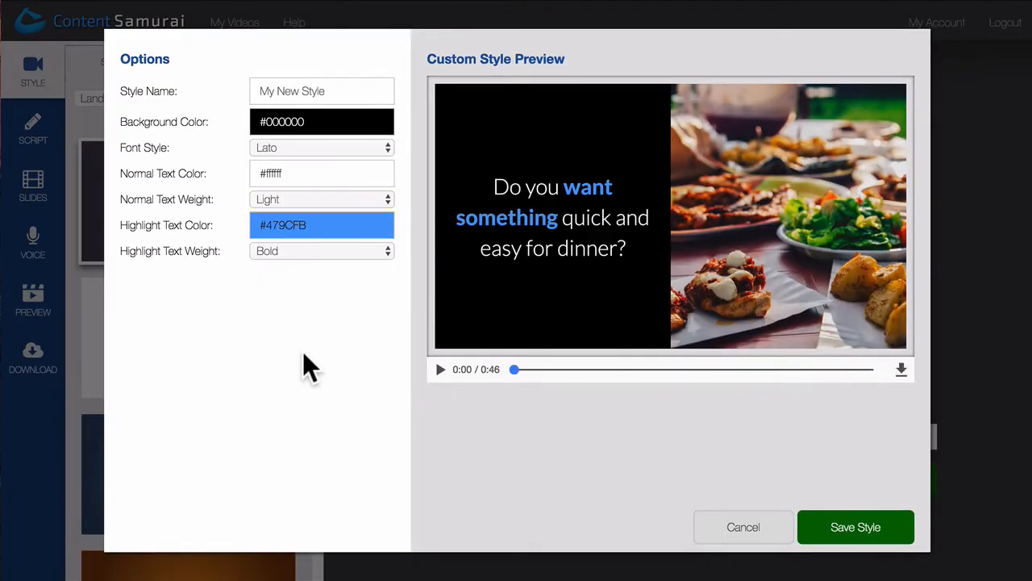
mouse_move(300, 281)
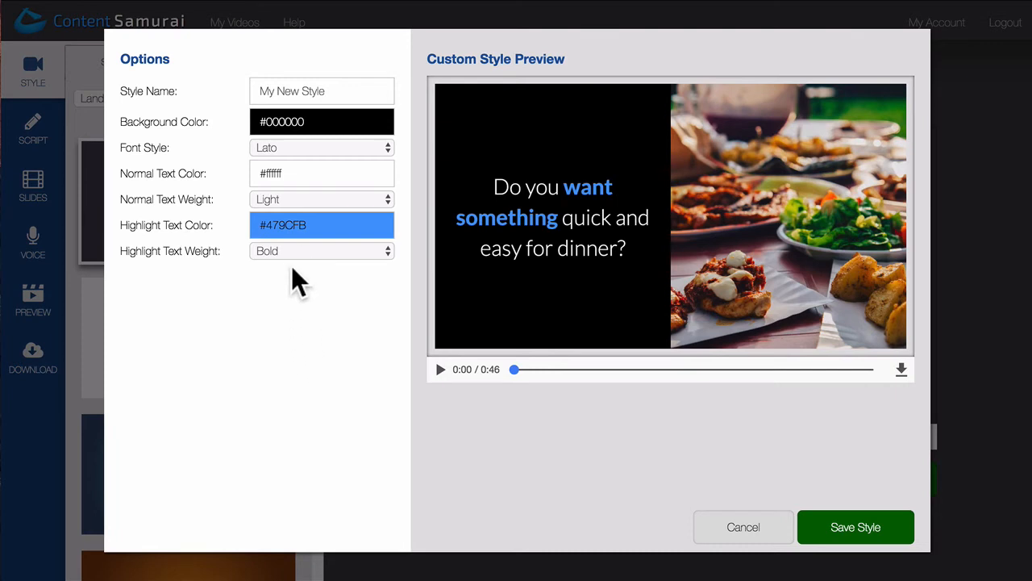
mouse_move(305, 157)
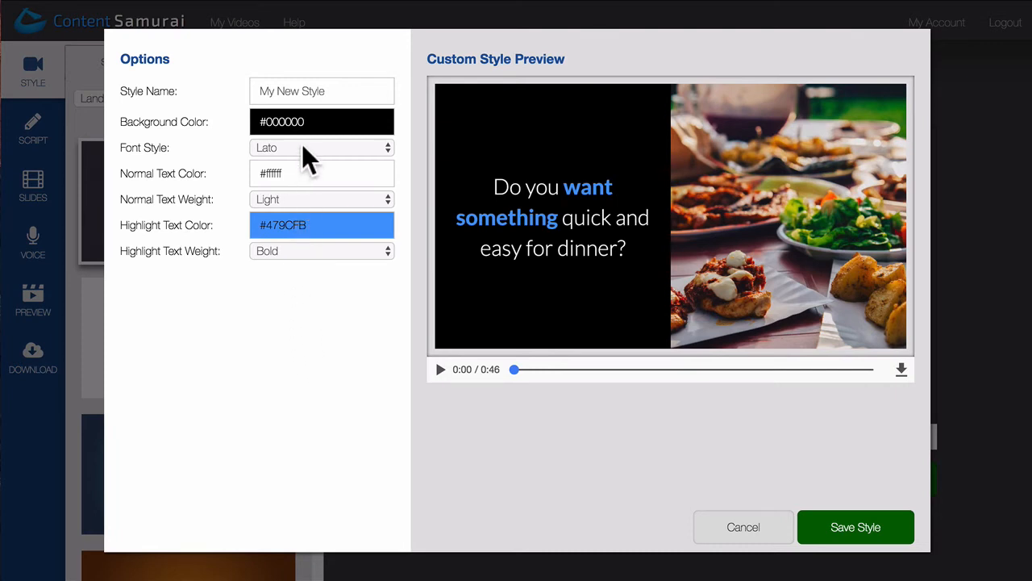
click(321, 147)
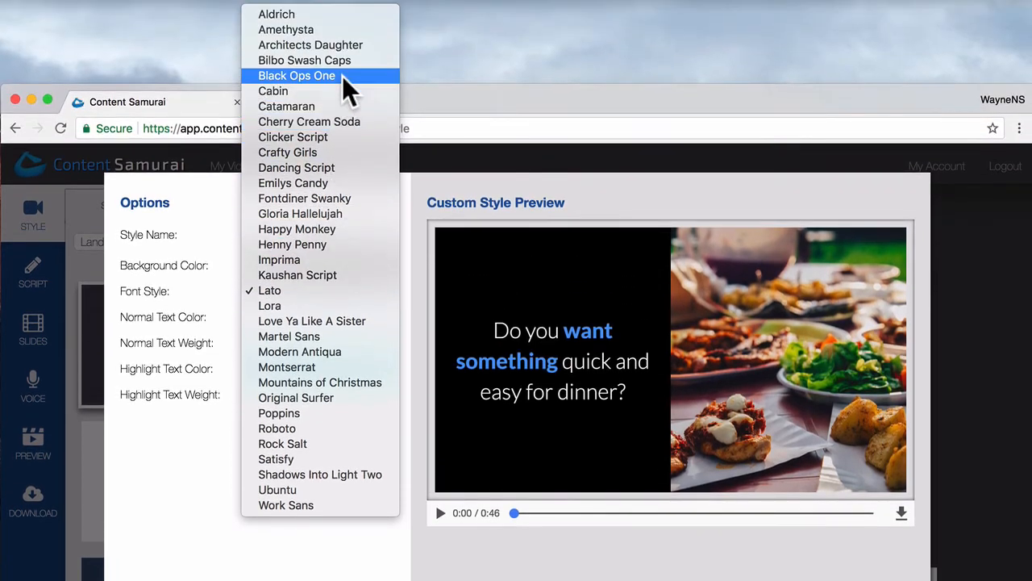
click(311, 44)
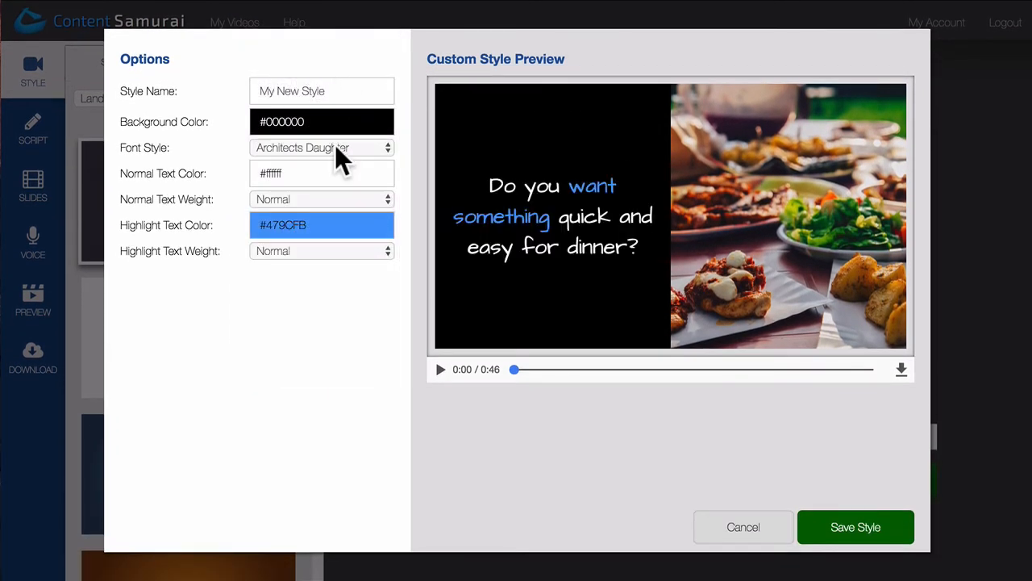
click(321, 147)
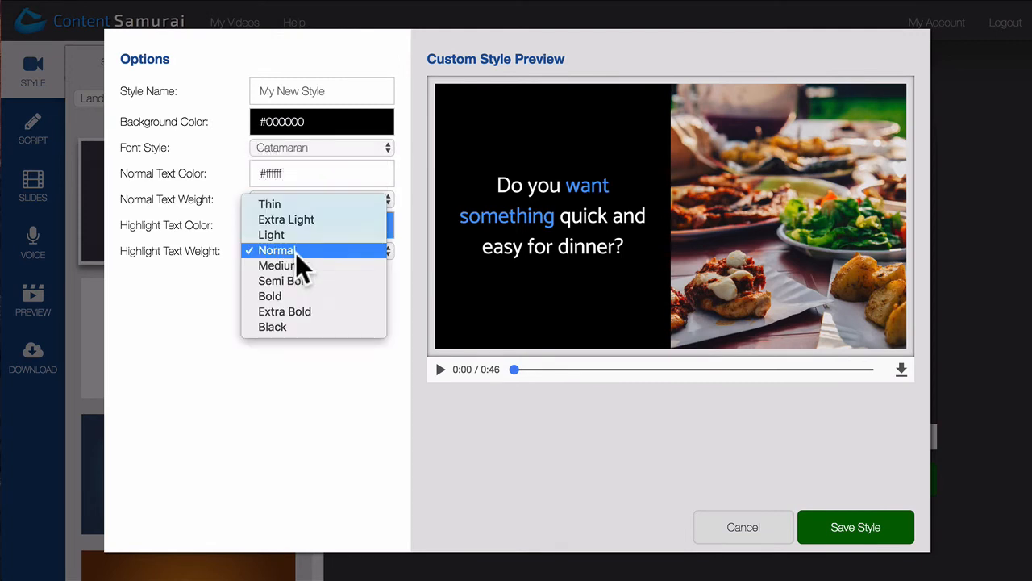
mouse_move(277, 265)
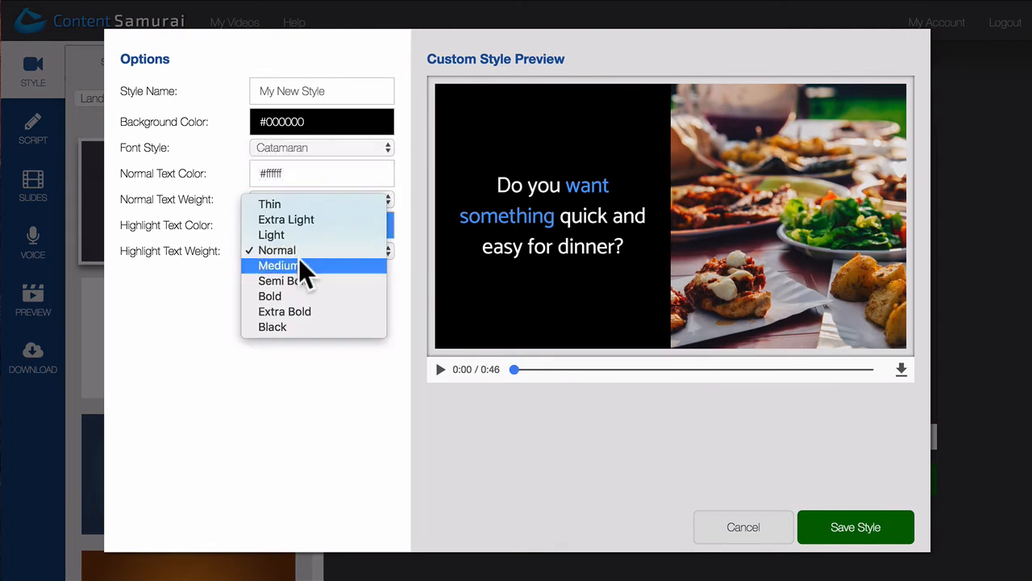
mouse_move(302, 311)
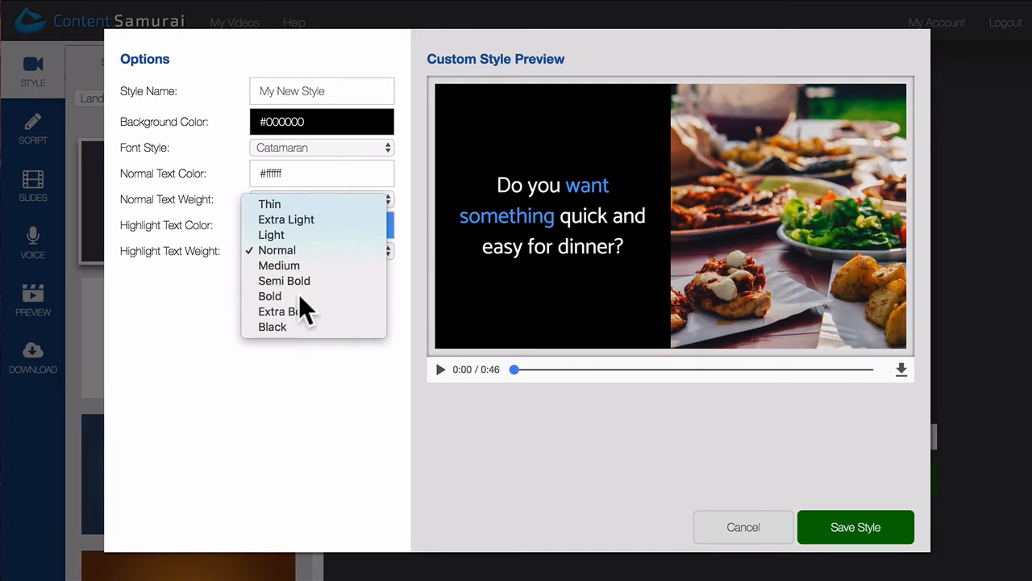
click(269, 295)
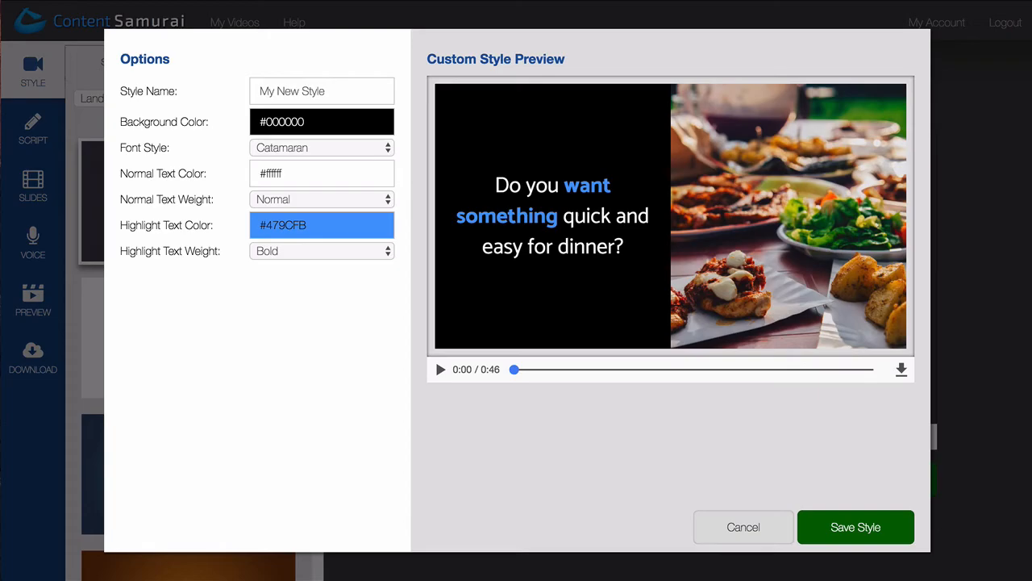
click(855, 526)
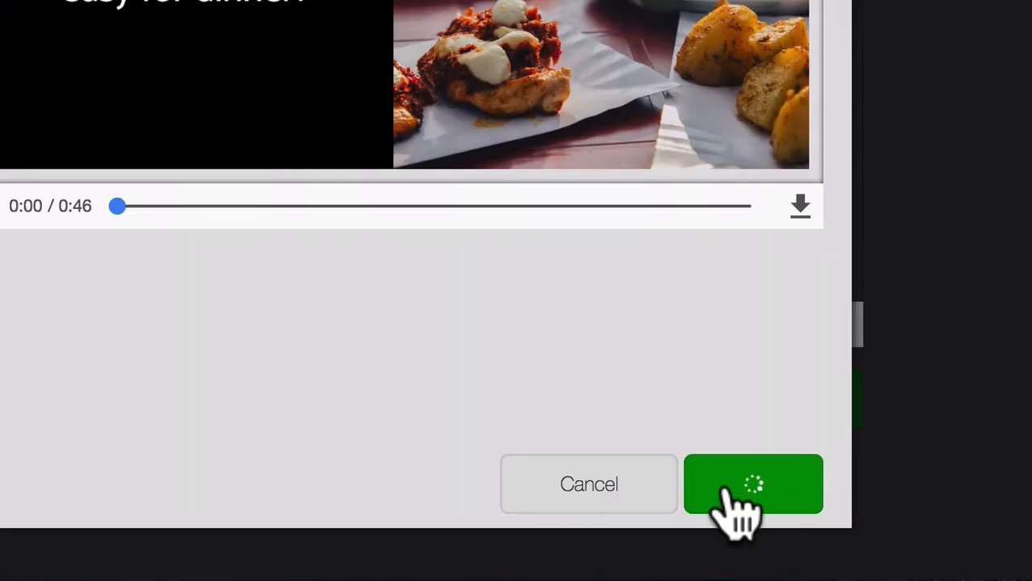
- Save My New Style, use it for the Pizza Video, and reach the Script page
click(752, 483)
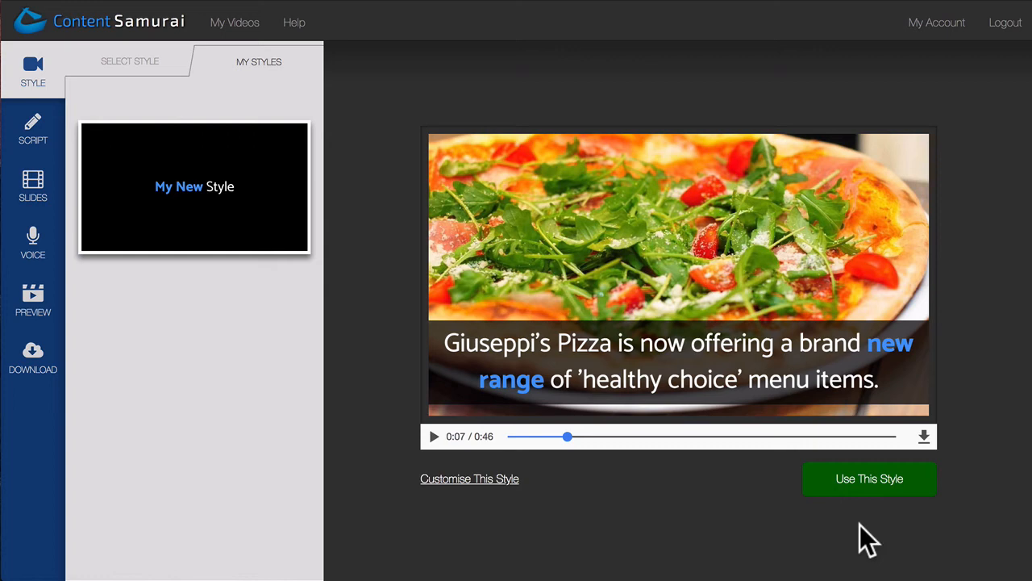
click(869, 479)
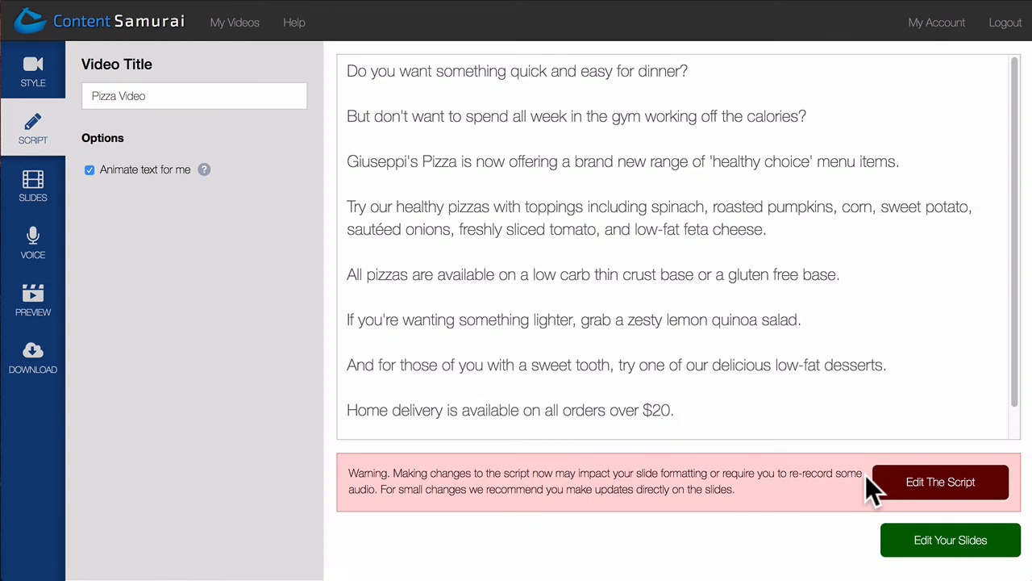
click(940, 481)
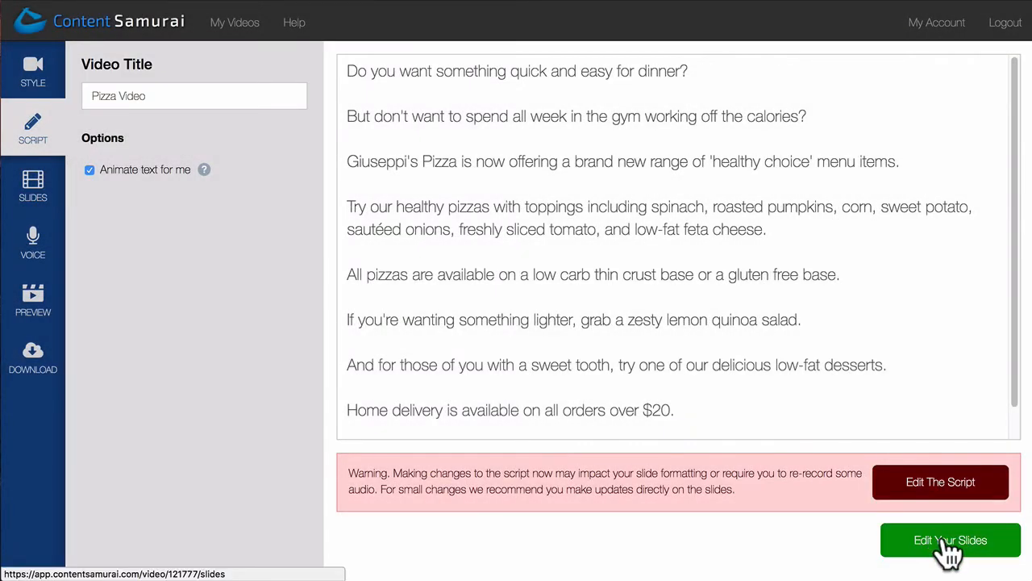
- Open the slide editor and scroll through Slides 1 to 3 in the new style
click(950, 539)
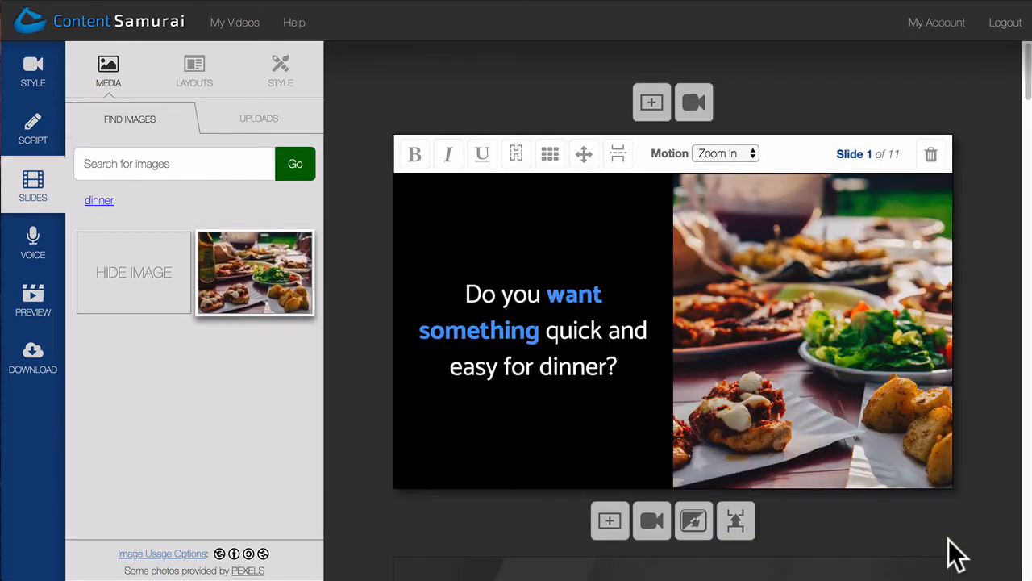
mouse_move(1025, 113)
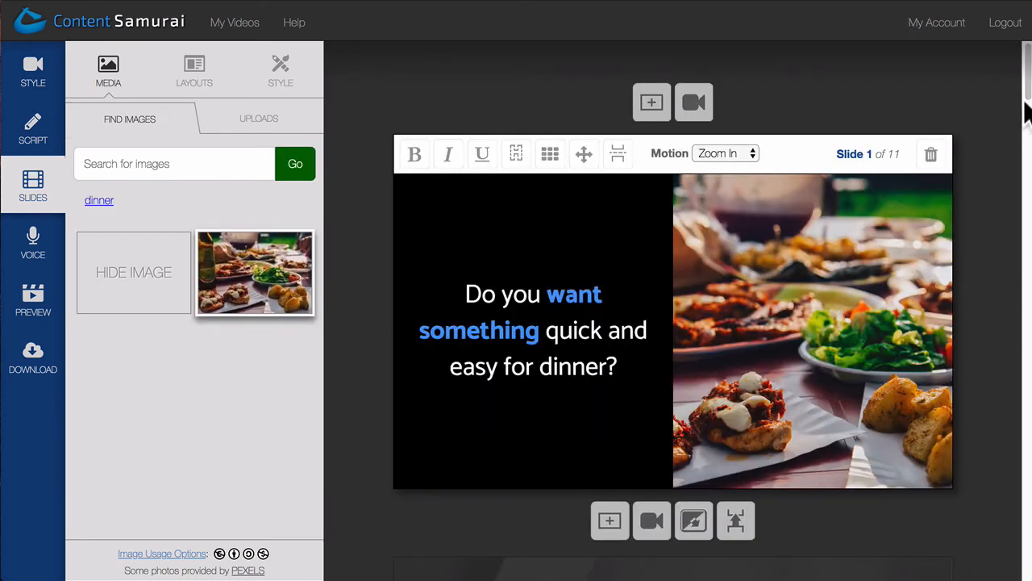
scroll(down, 3)
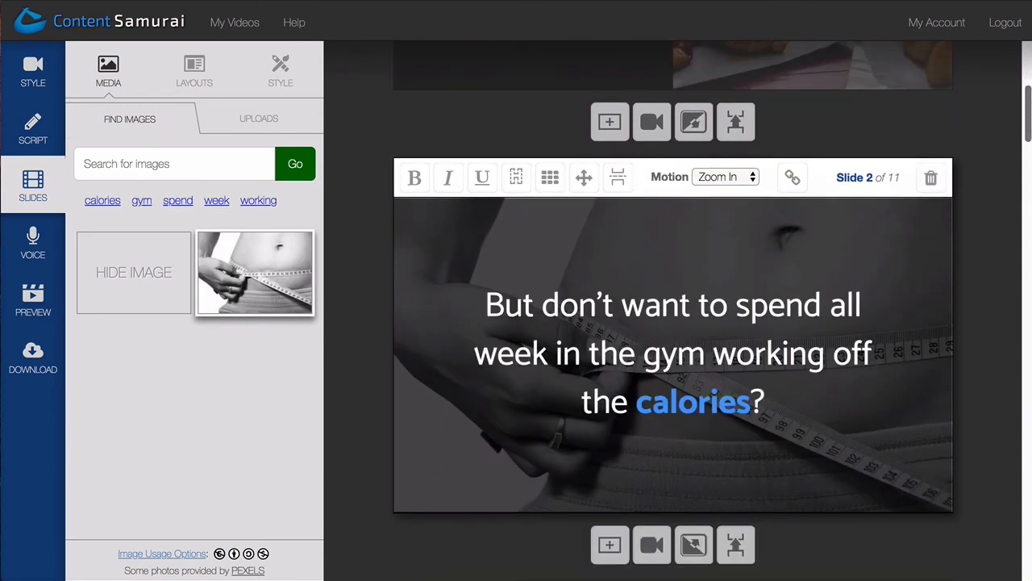
scroll(down, 3)
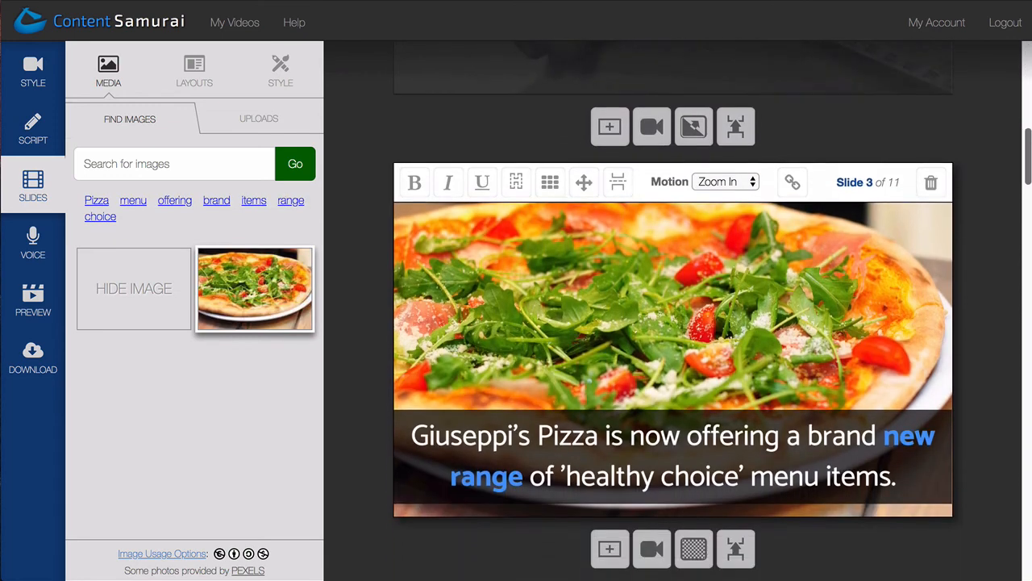